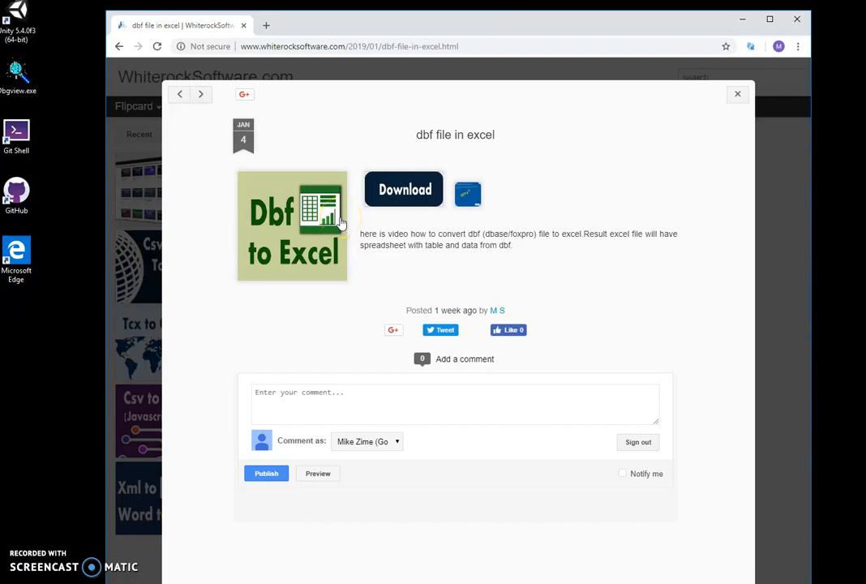
mouse_move(408, 145)
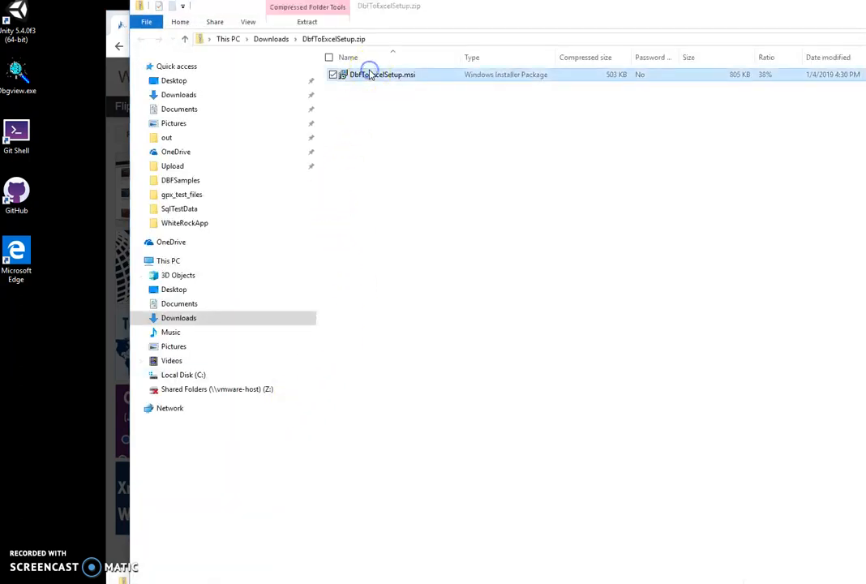
- Install DbfToExcel from DbfToExcelSetup.msi into the default Program Files folder and finish the wizard
double_click(381, 74)
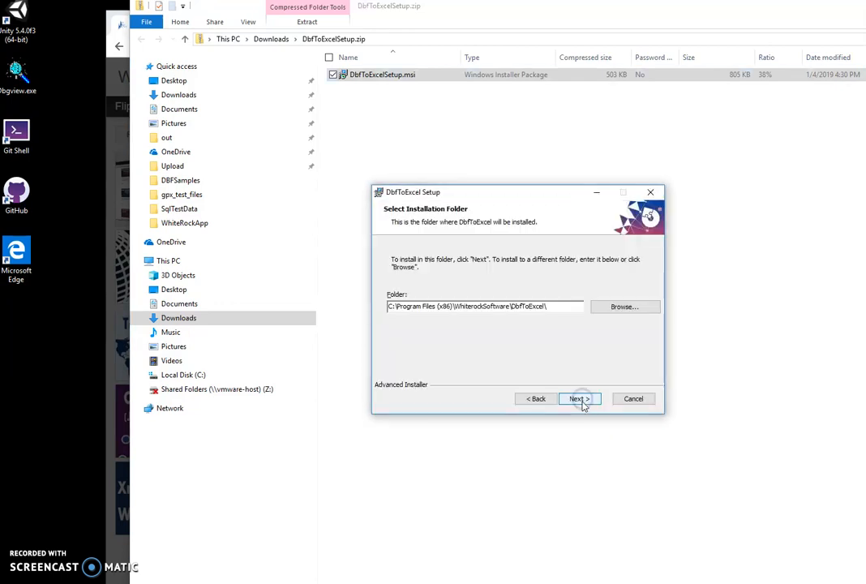
left_click(578, 399)
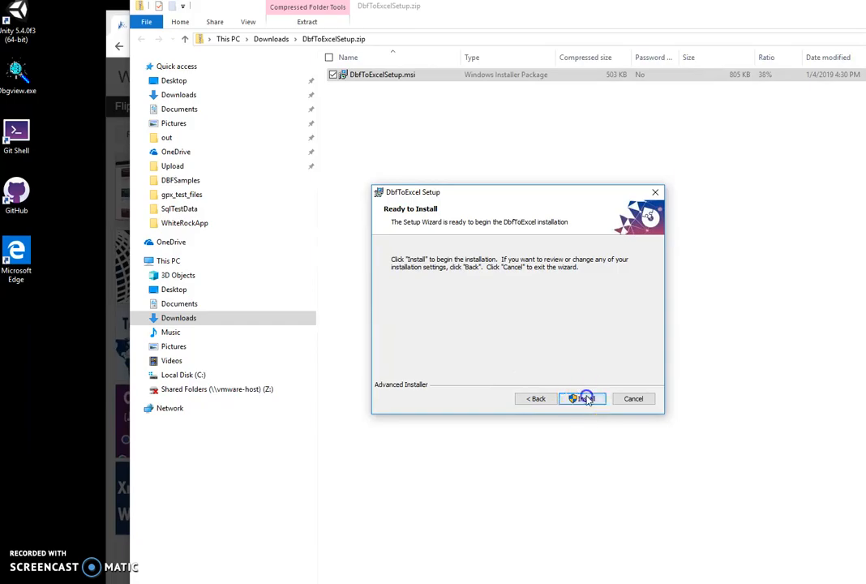
left_click(582, 399)
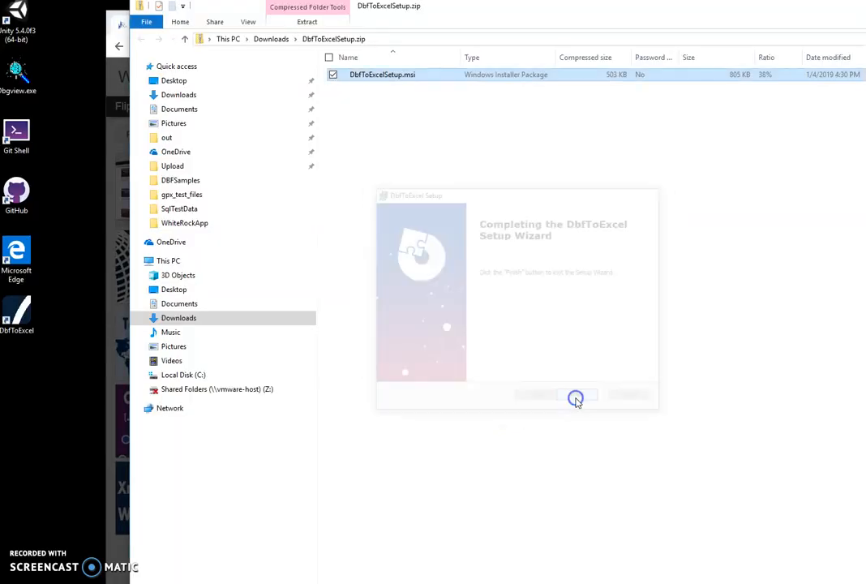
left_click(576, 396)
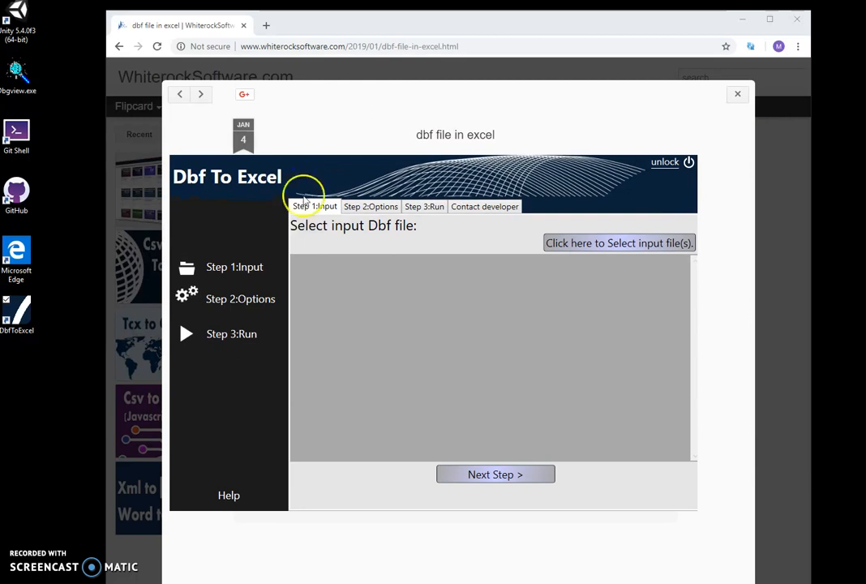
mouse_move(376, 233)
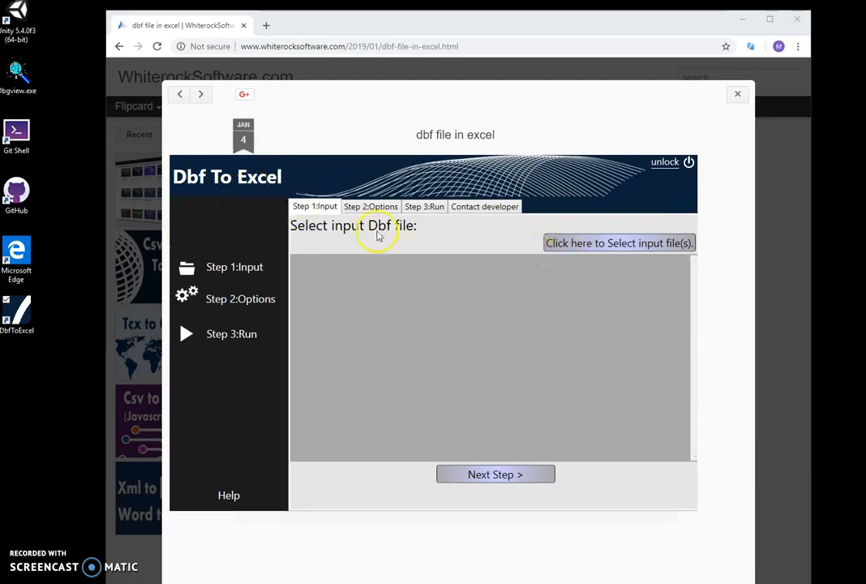
- Choose States.dbf from Documents as the input file to convert
left_click(369, 206)
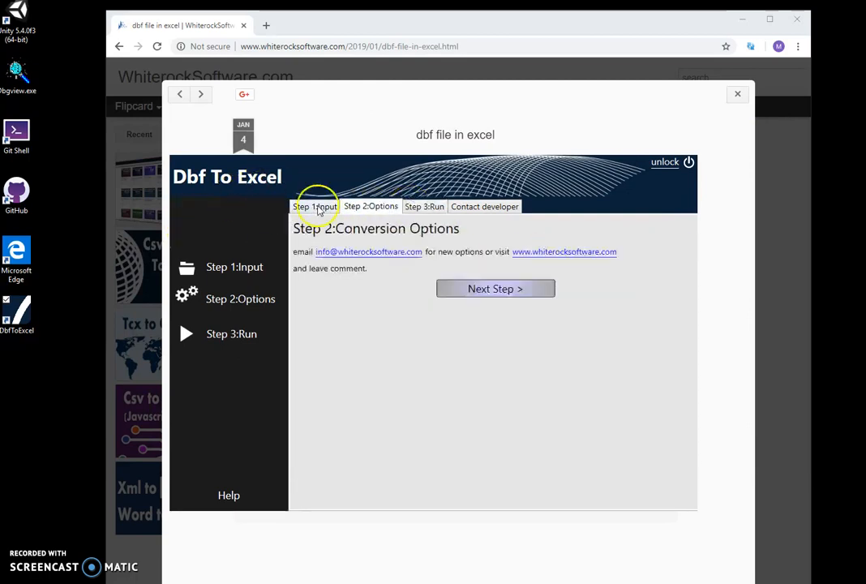
left_click(315, 206)
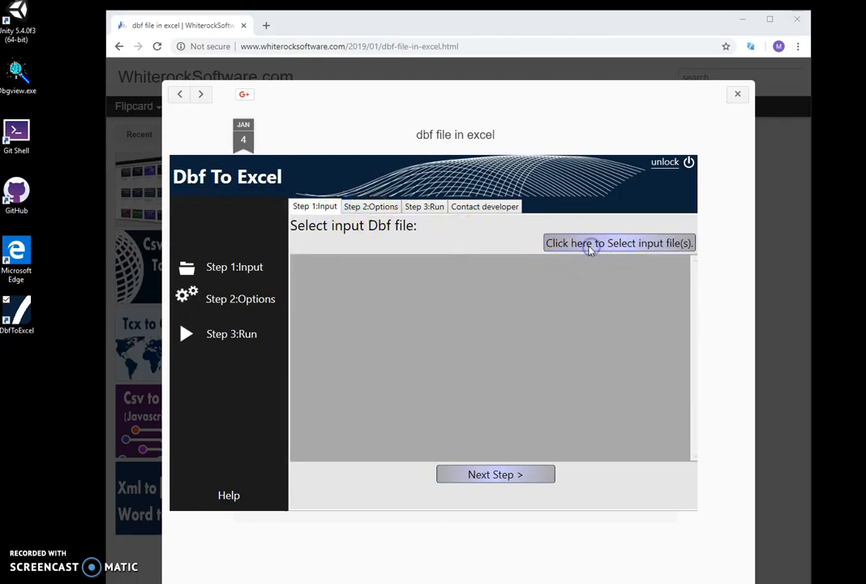
left_click(620, 244)
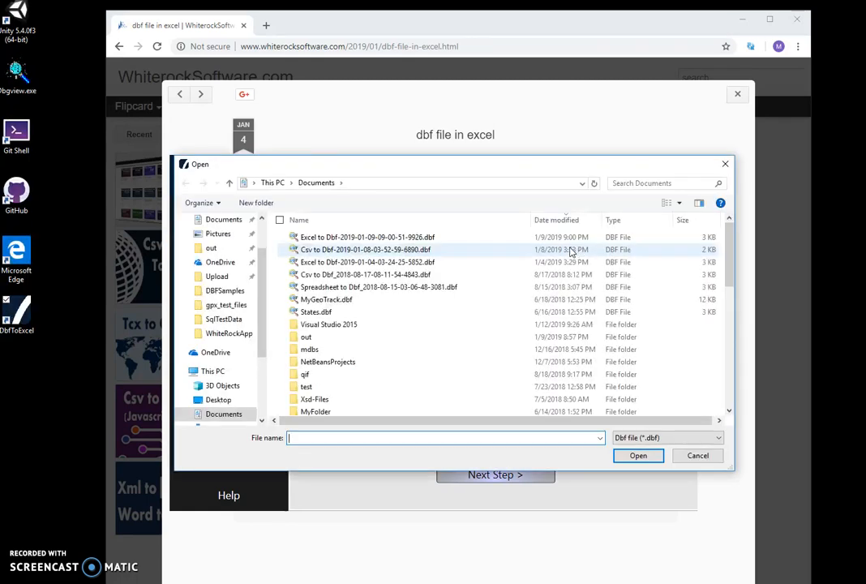
left_click(639, 454)
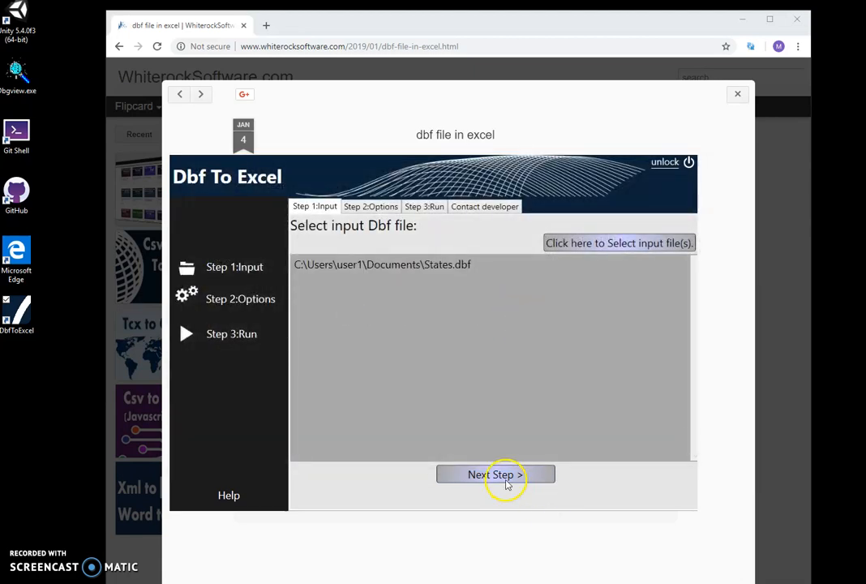
- Advance through the conversion options to Step 3: Run
left_click(495, 473)
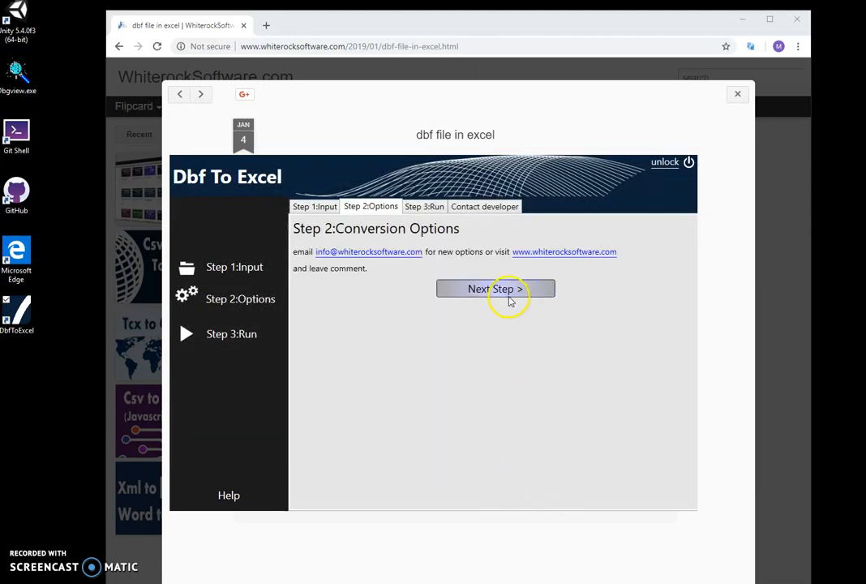
left_click(497, 289)
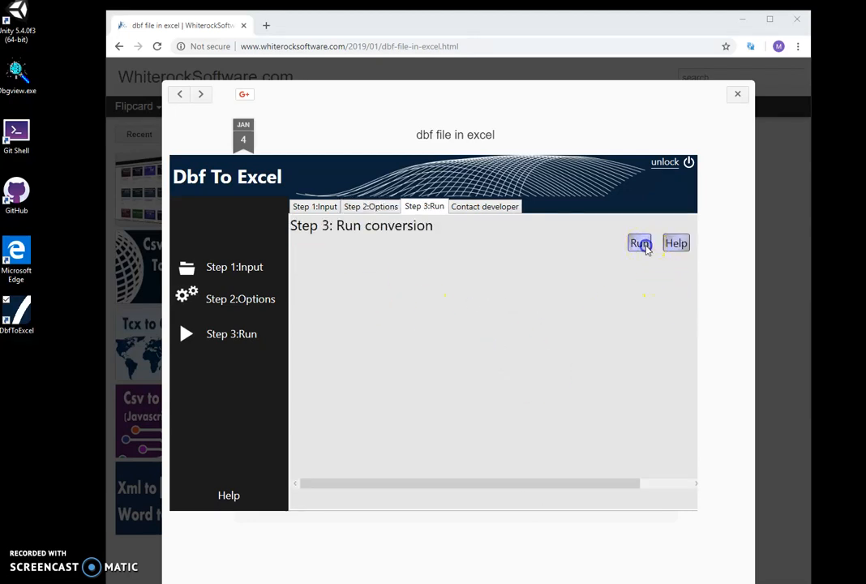
- Run the conversion and save the result as an Excel workbook in Documents with the suggested name
left_click(639, 243)
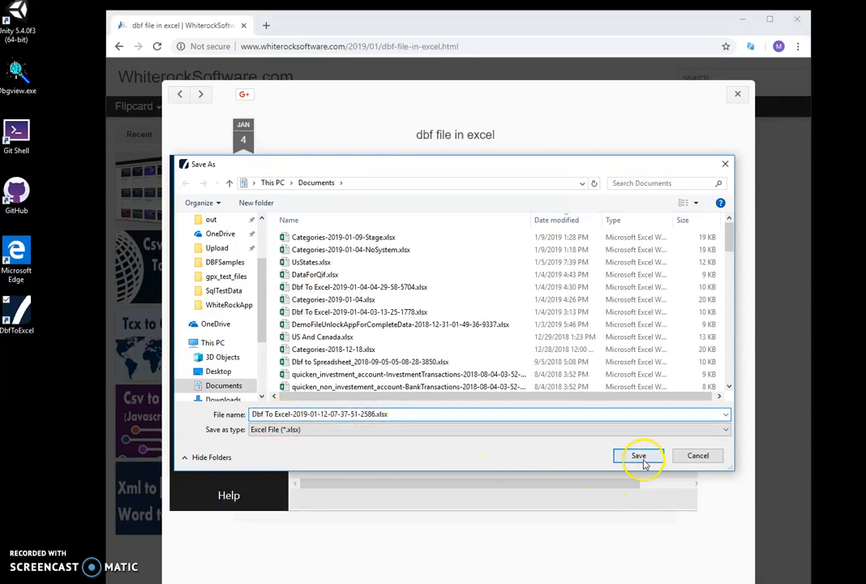
left_click(639, 454)
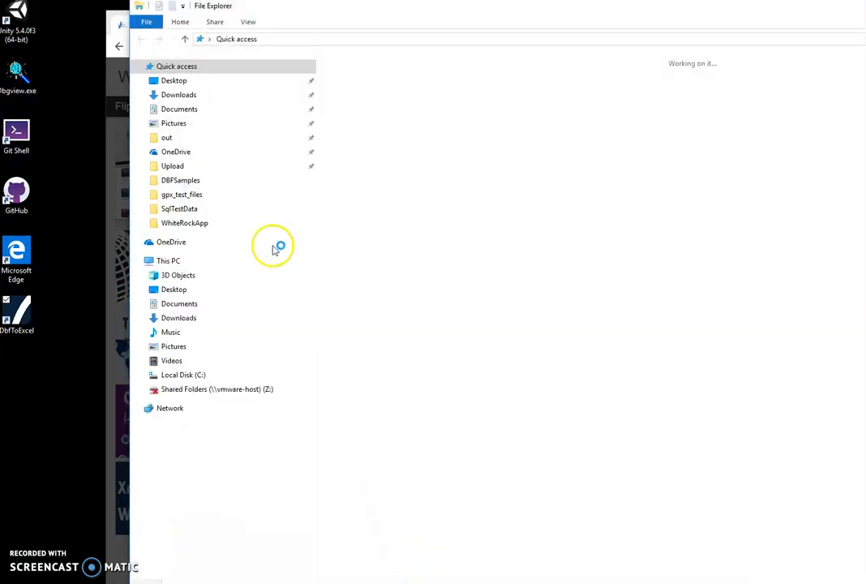
- View the converted workbook in Excel, checking the State Name, Region and Sub-Region headings and the Alabama row
left_click(179, 303)
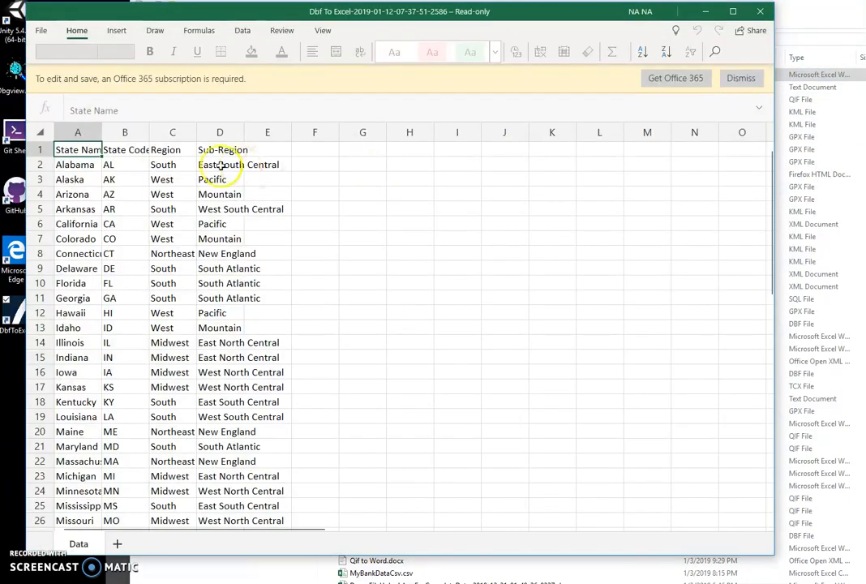
left_click(78, 149)
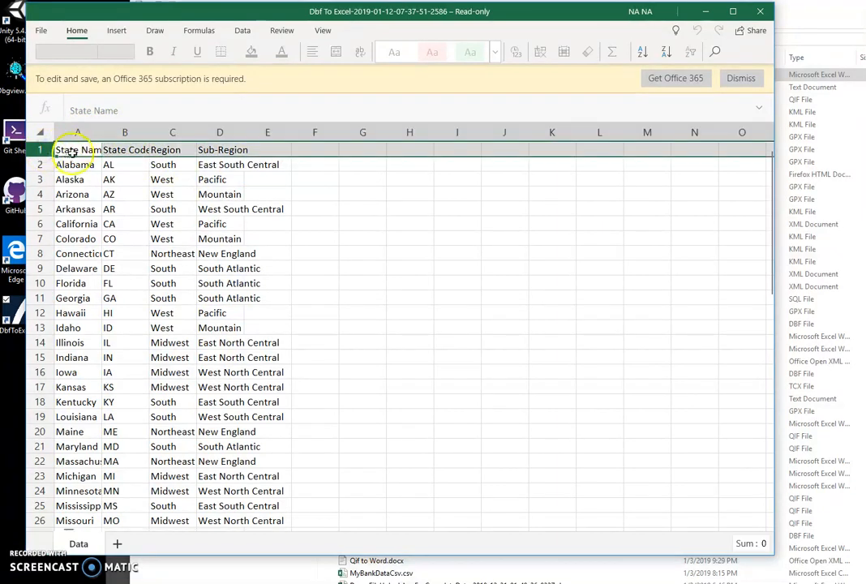
left_click(172, 149)
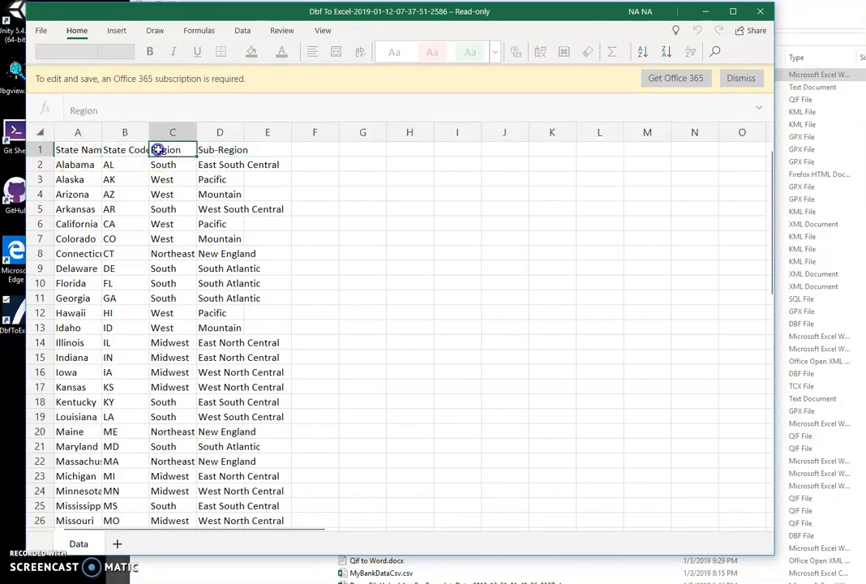
left_click(219, 149)
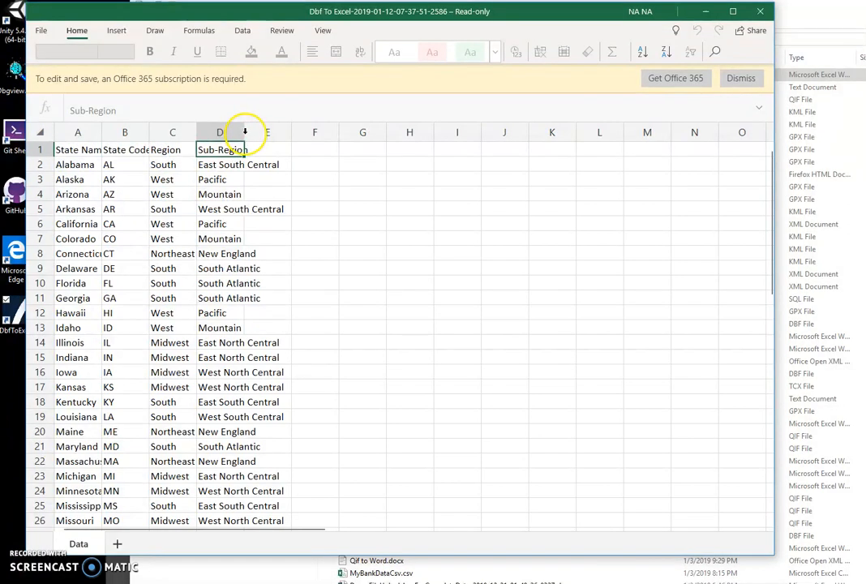
left_click(75, 164)
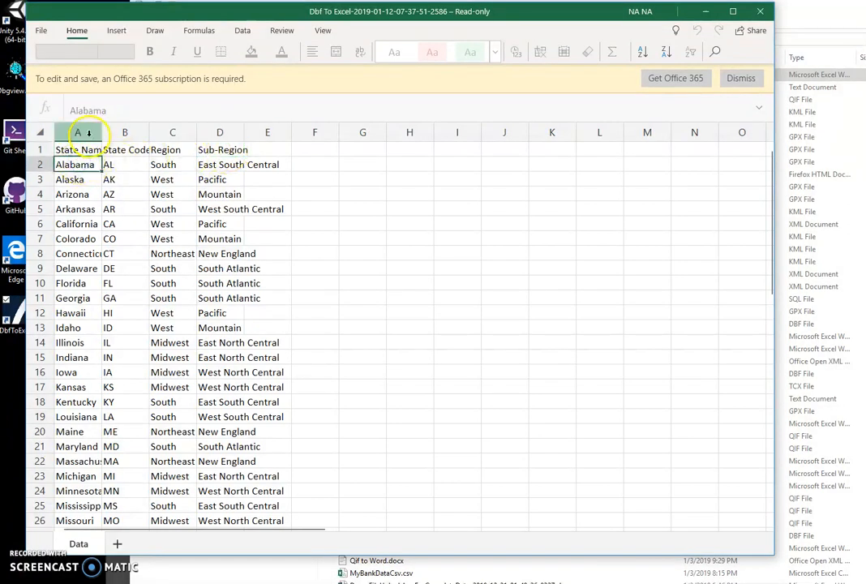
scroll("down", 3)
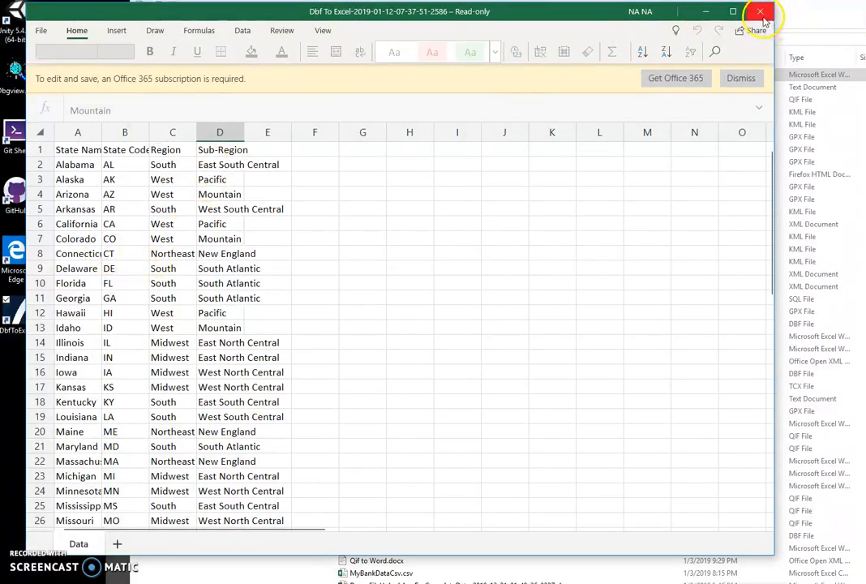
mouse_move(759, 12)
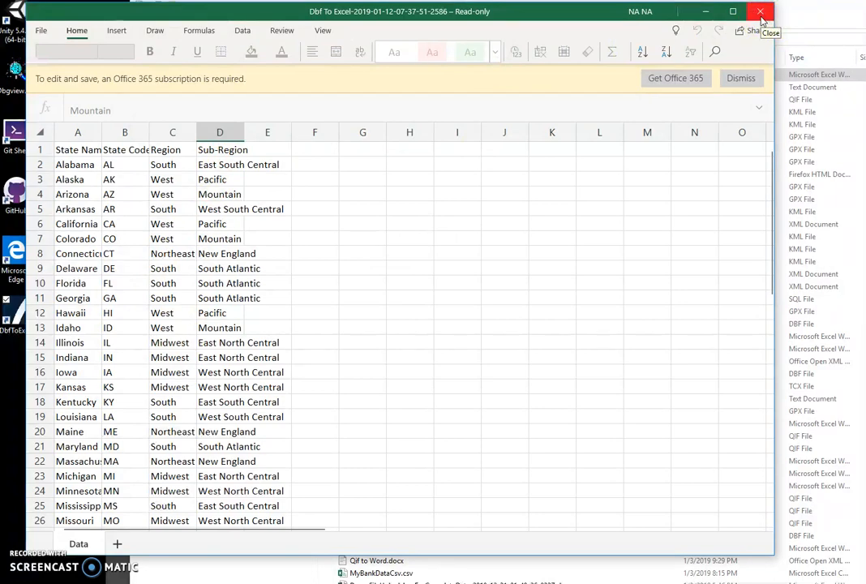
- Close the workbook, returning to Documents showing the converted file
left_click(761, 12)
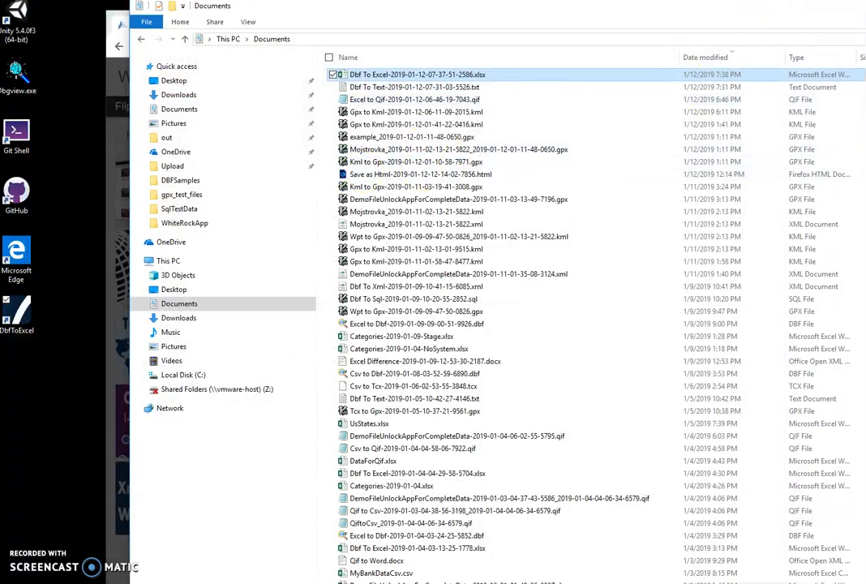